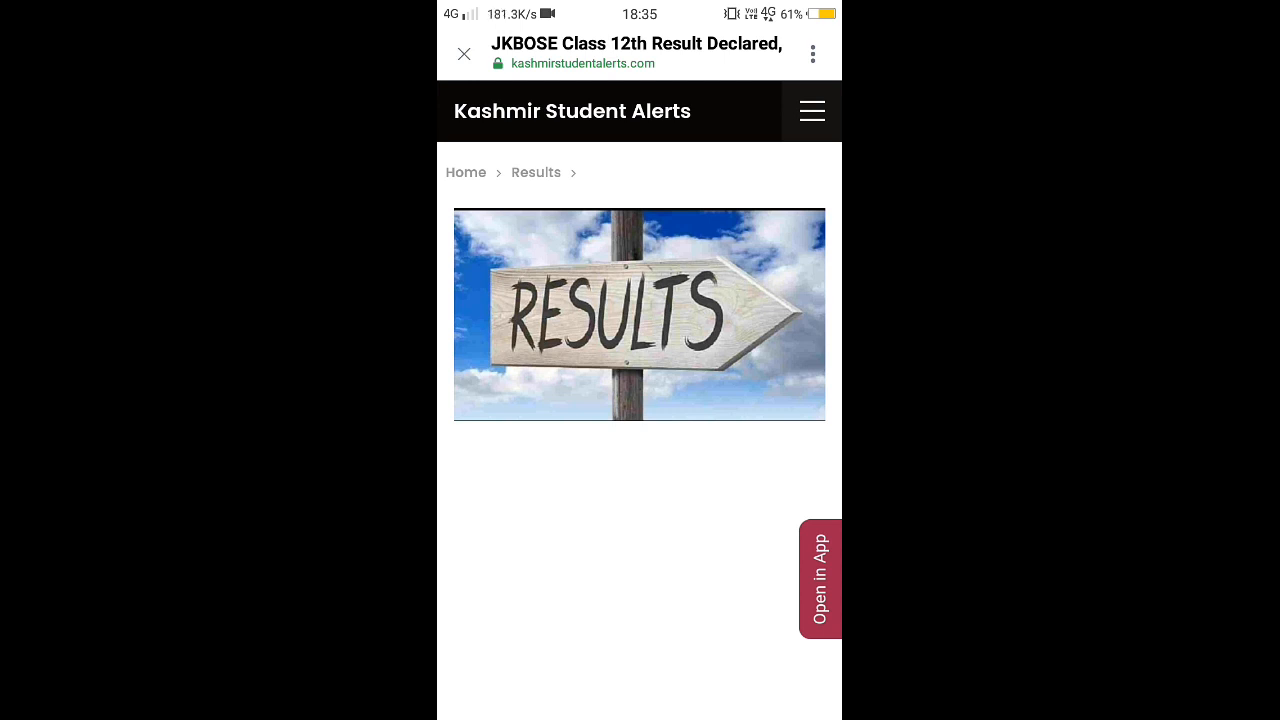
scroll(down, 3)
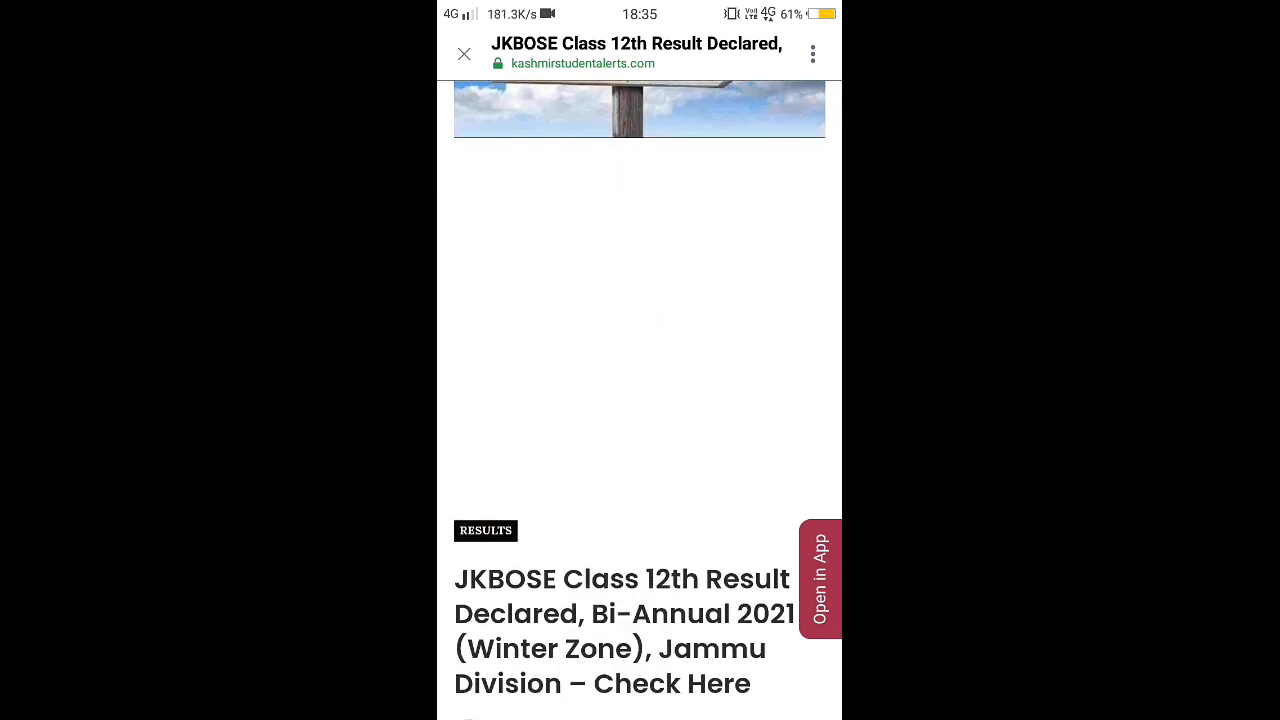
scroll(down, 3)
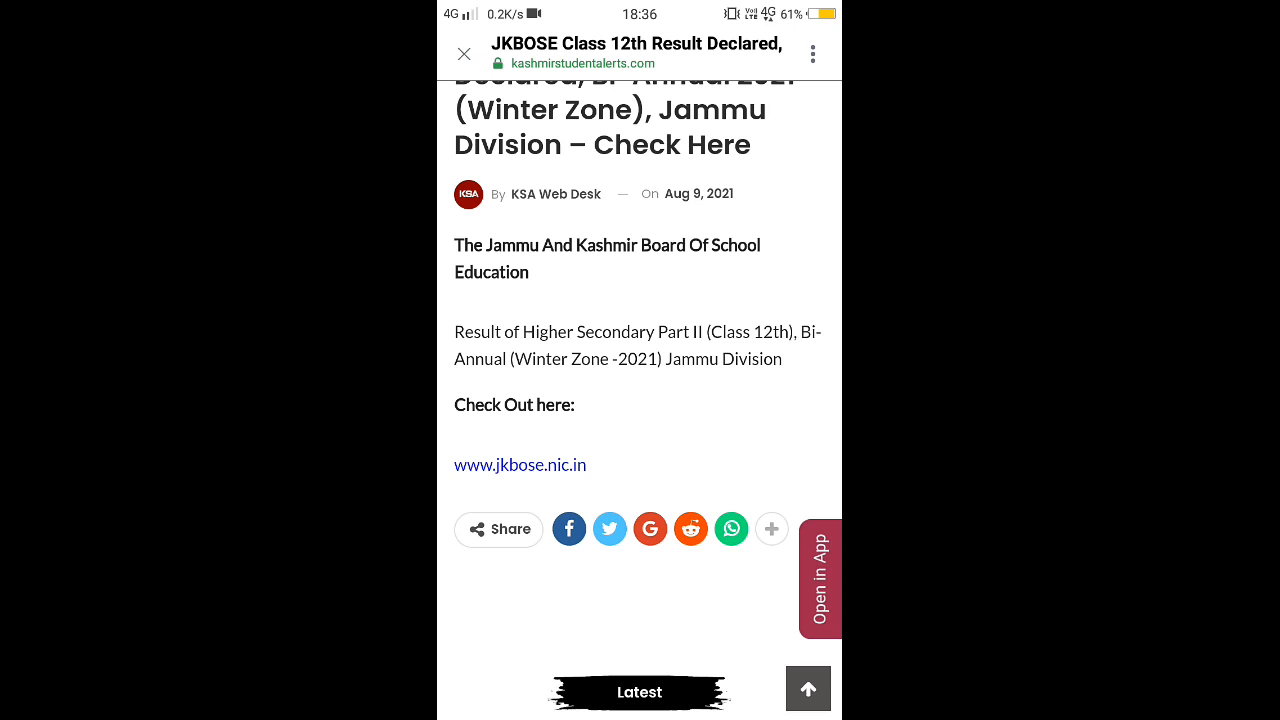
click(519, 464)
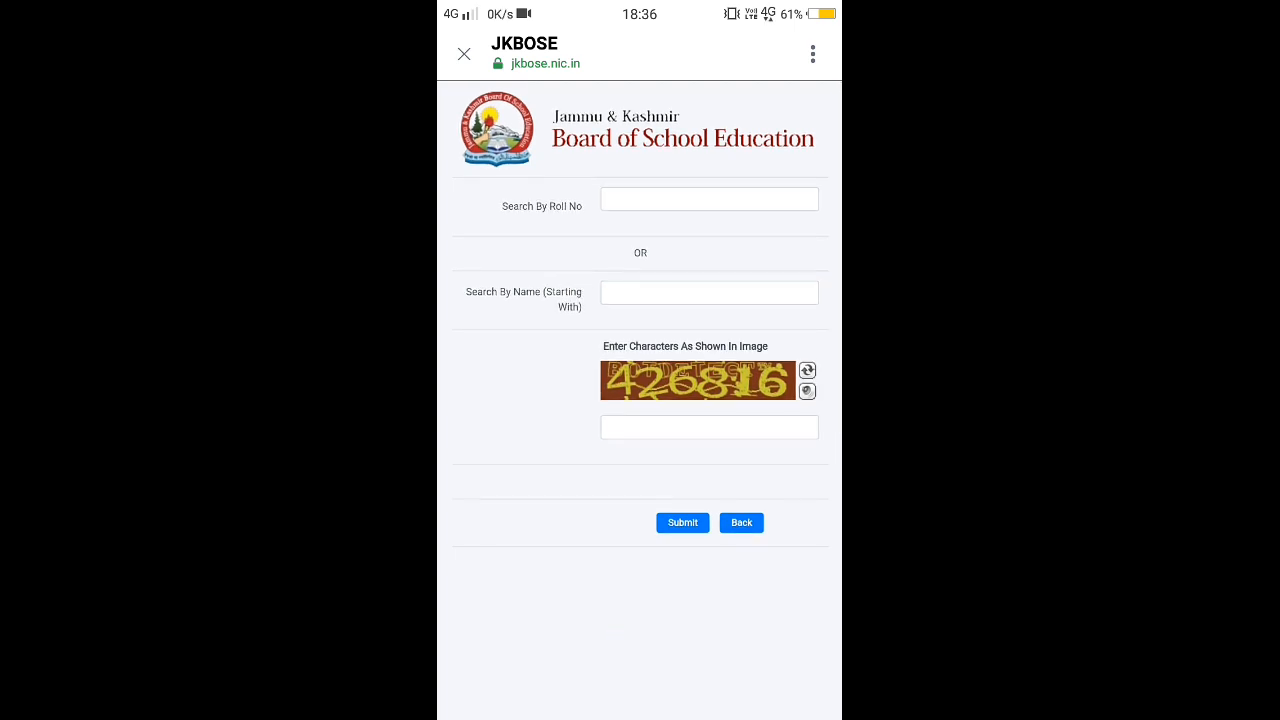
Search students by name with captcha '4', then view the second match's marks sheet.
click(709, 292)
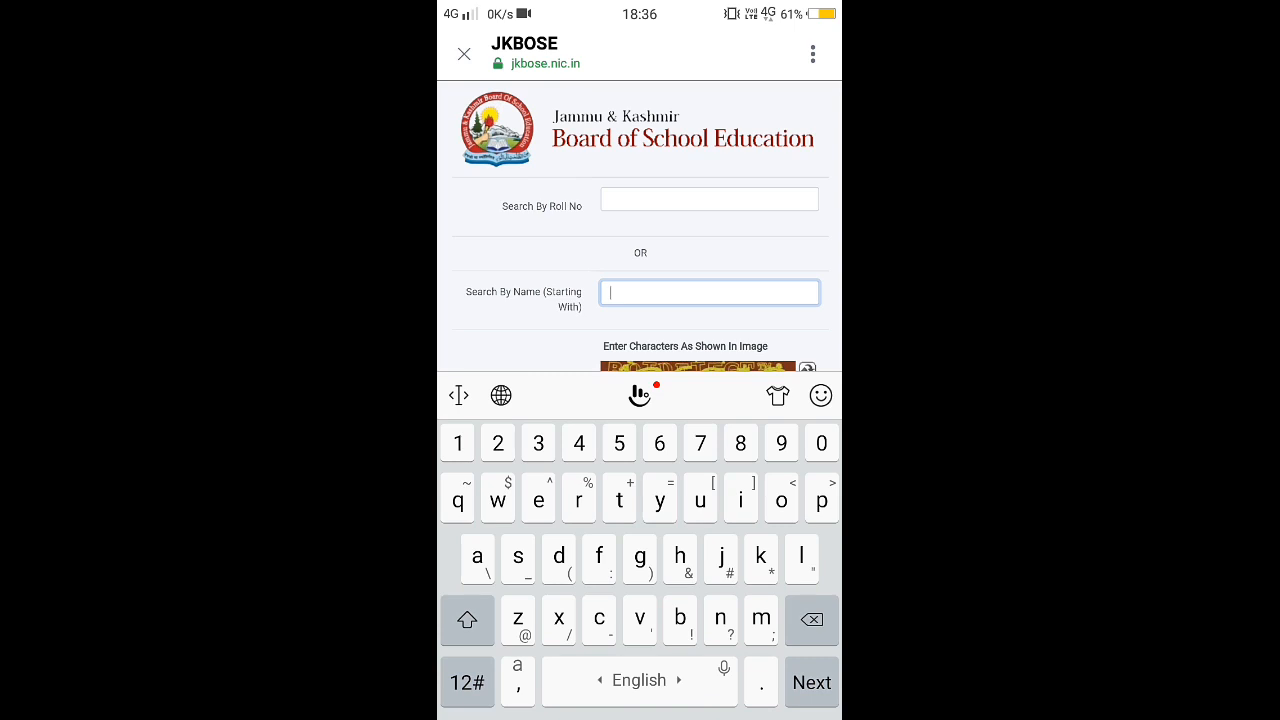
click(467, 619)
text(Hilal)
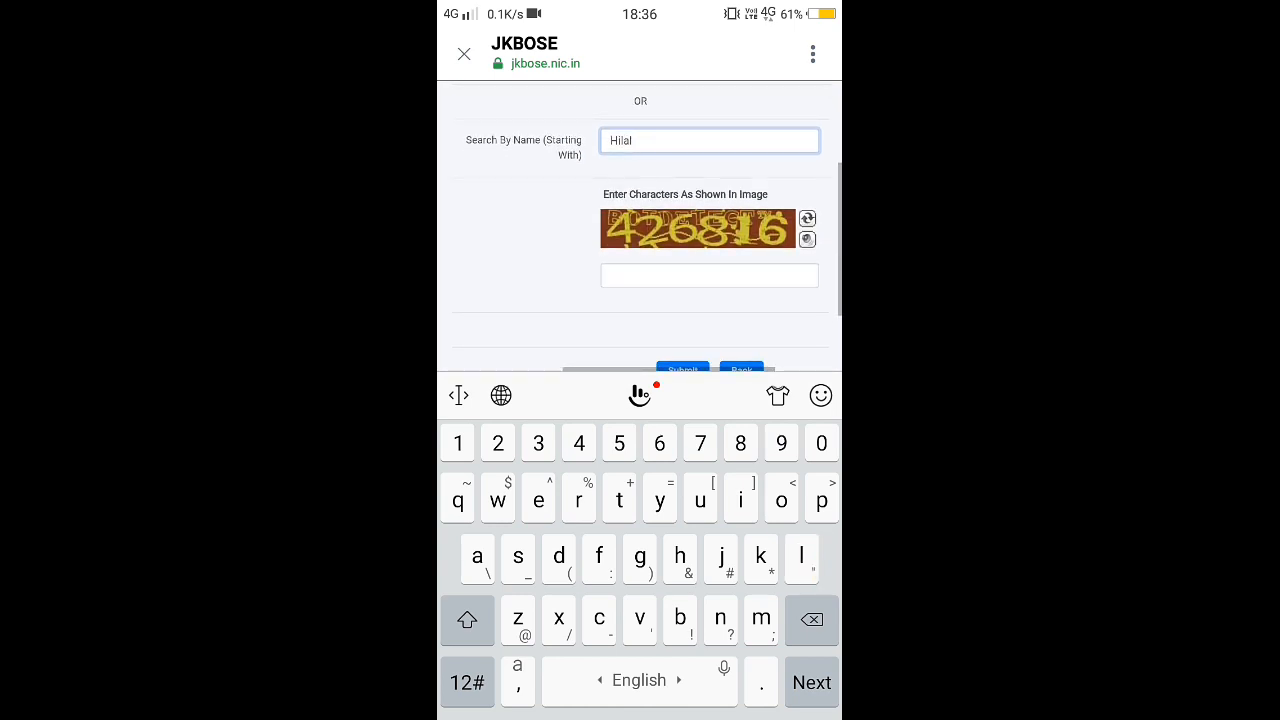
text(426816)
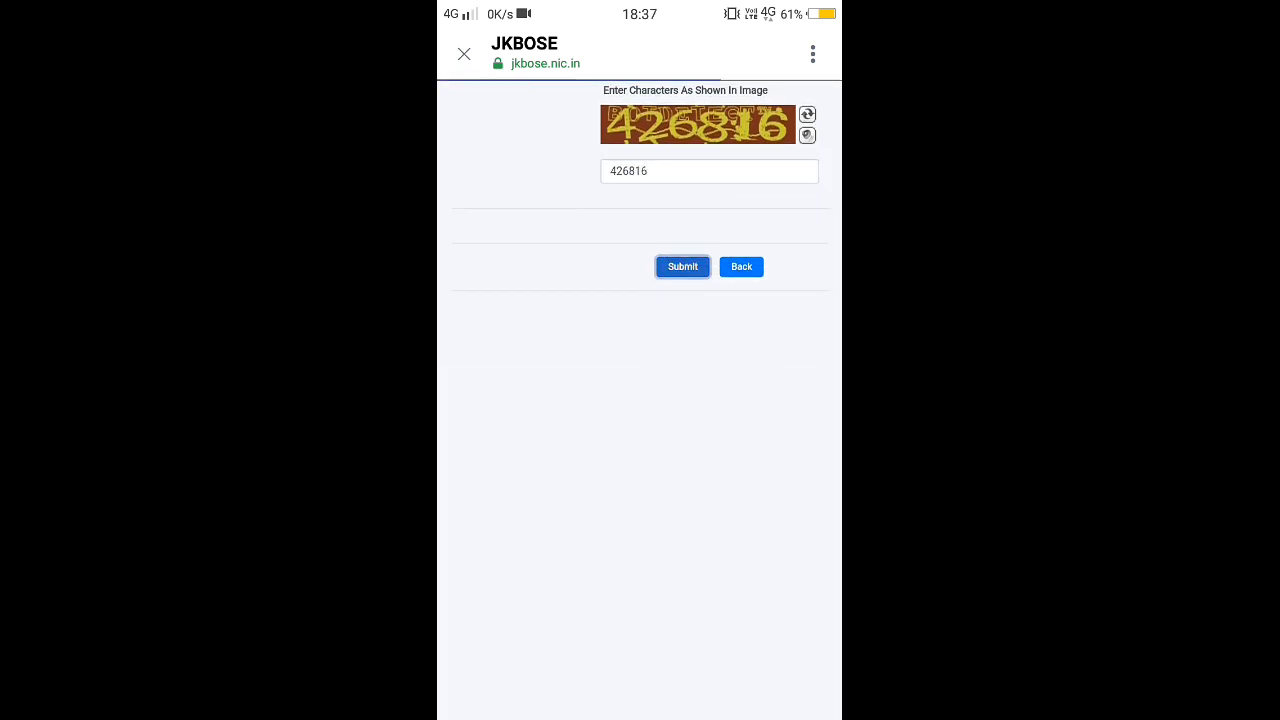
click(682, 266)
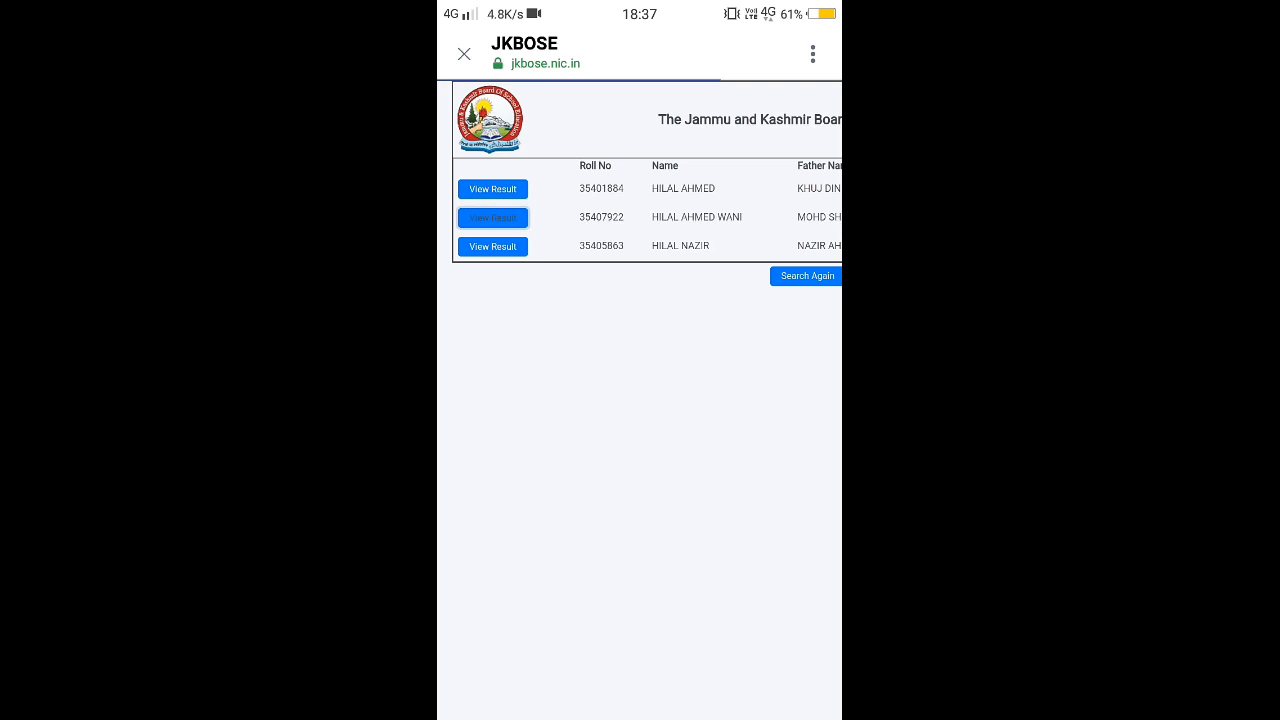
click(492, 217)
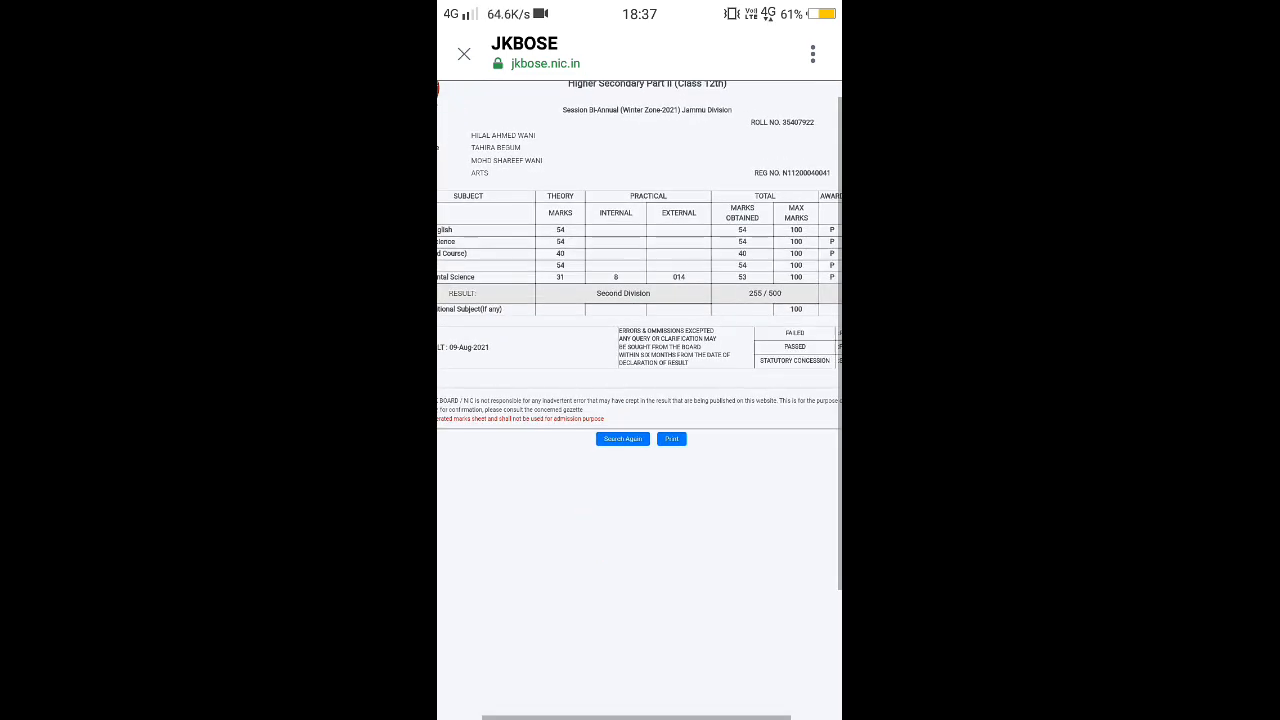